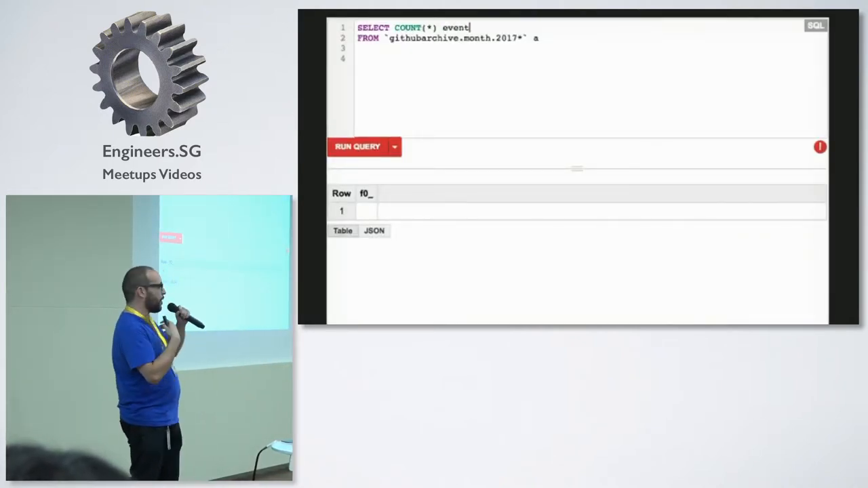
Run the count over the 2017 GitHub Archive monthly tables, returning 362318939 events.
{"action": "left_click", "coordinate": [358, 147]}
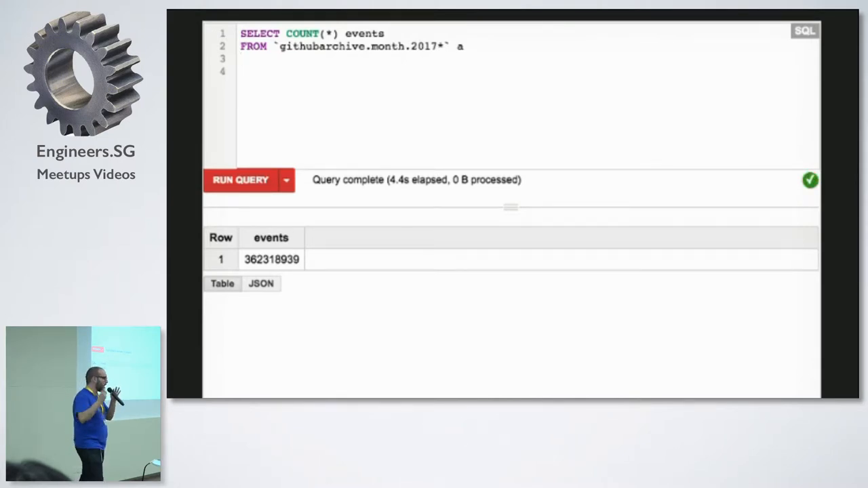
Change the count to DISTINCT actor.login joined with GHTorrent users by country_code and run it.
{"action": "type", "text": "DISTINCT actor.login"}
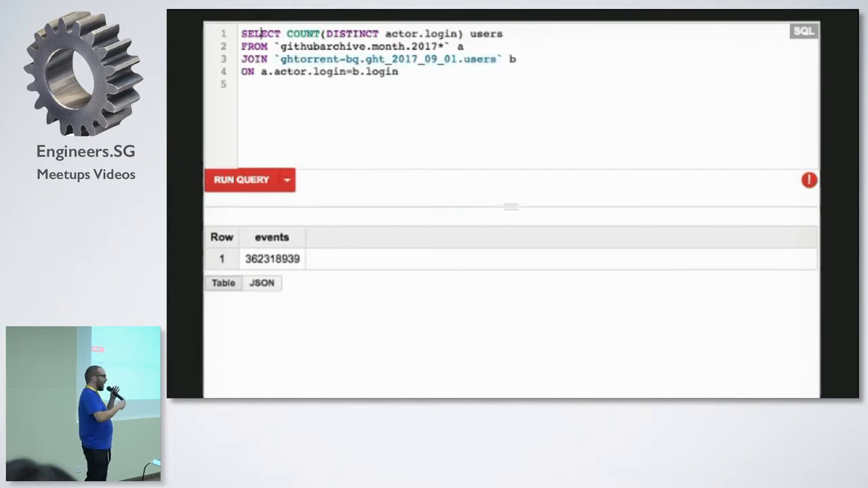
{"action": "left_click", "coordinate": [242, 179]}
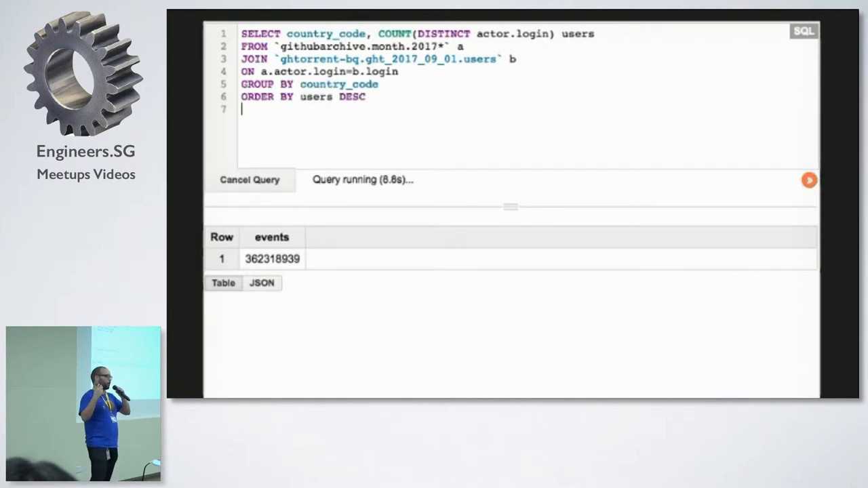